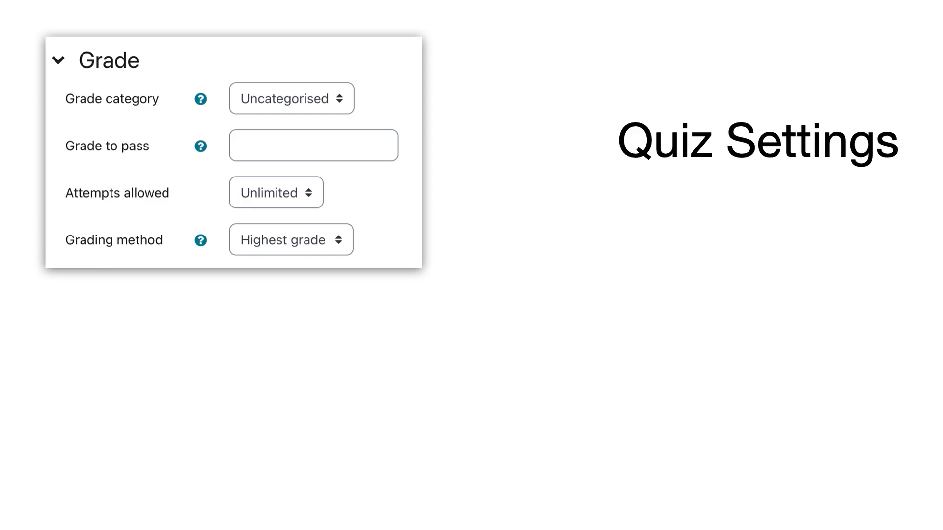
pyautogui.write('50.00')
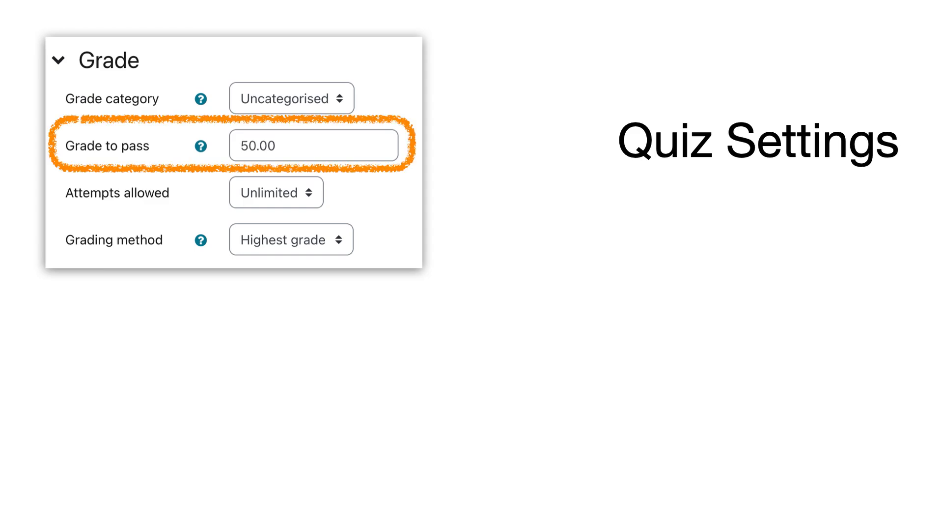